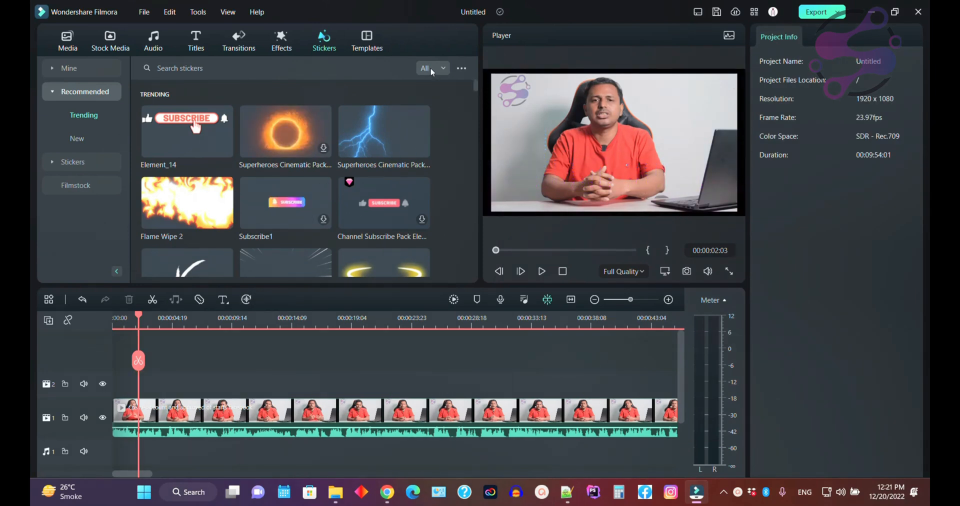
pyautogui.moveTo(474, 89)
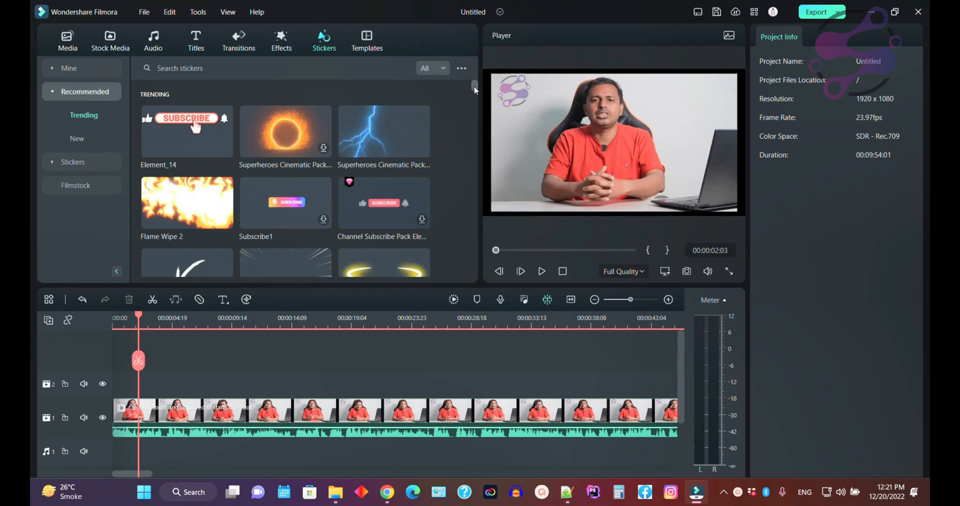
# Scroll the Trending stickers to reach the Great4 thumbs-up sticker for track 2
pyautogui.scroll(-3)
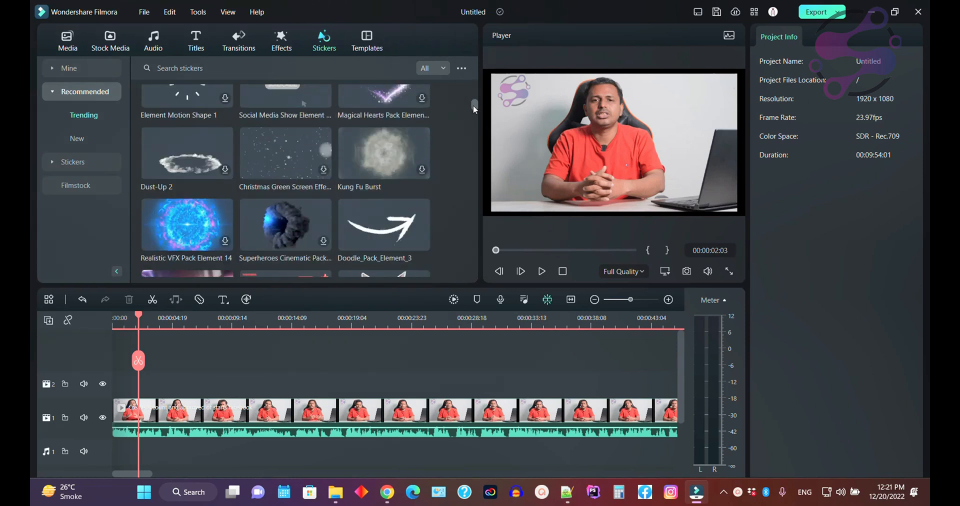
pyautogui.scroll(-3)
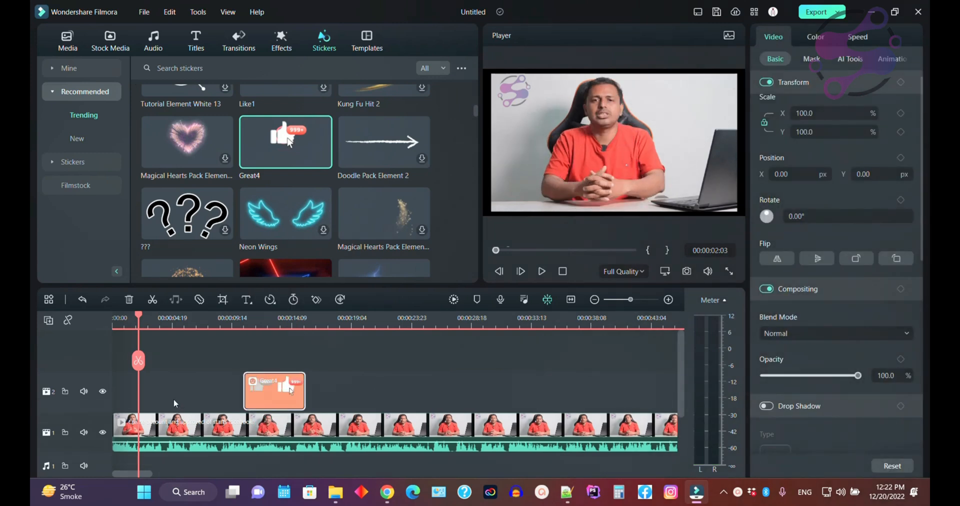
# Shrink the Great4 sticker to a small badge and place it in the frame's lower-left corner
pyautogui.click(541, 271)
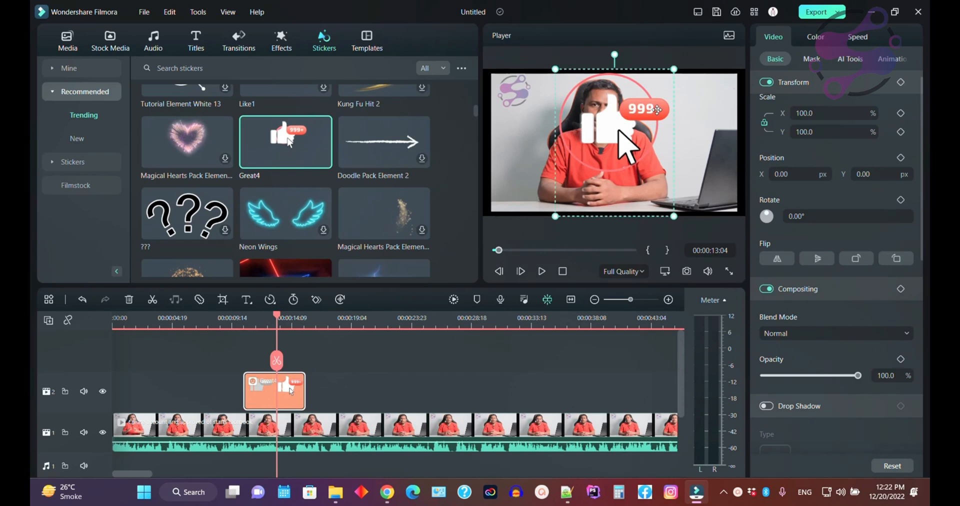
pyautogui.click(815, 37)
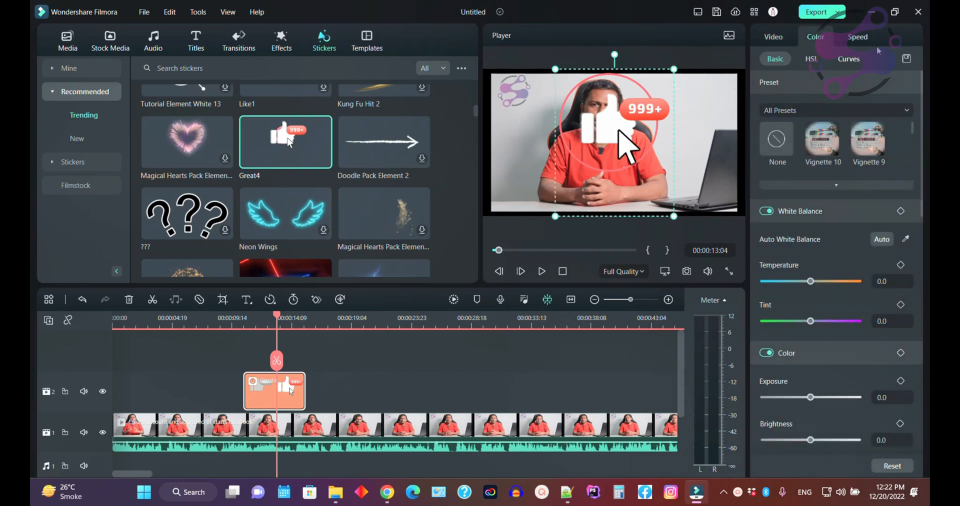
pyautogui.click(773, 37)
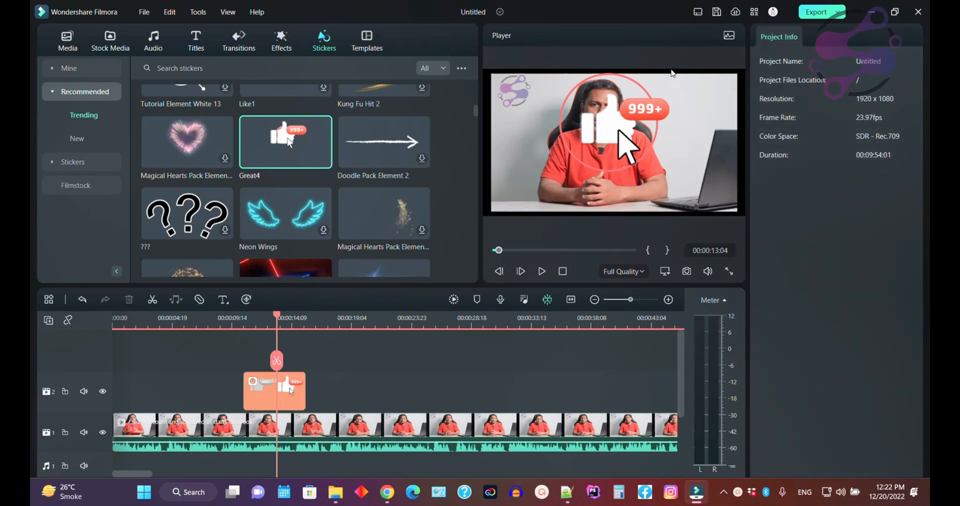
pyautogui.click(274, 390)
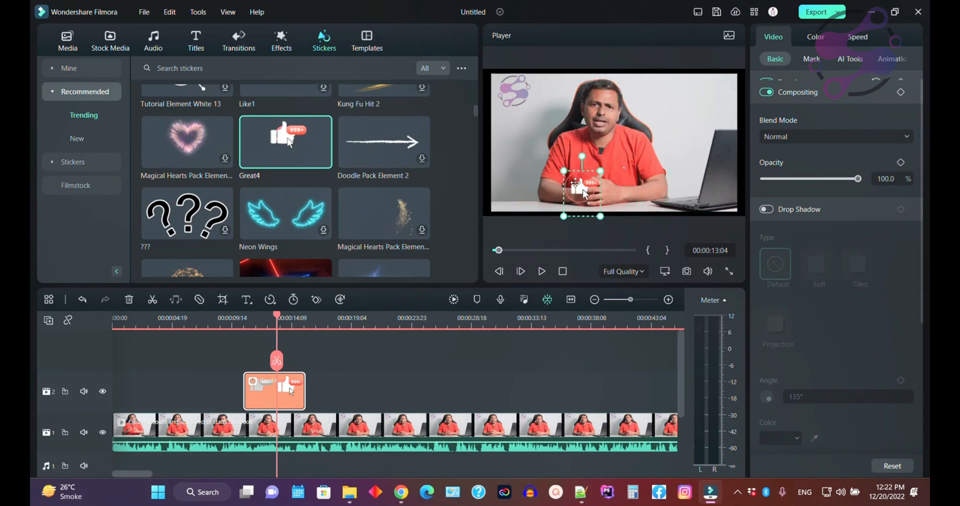
pyautogui.moveTo(582, 187); pyautogui.dragTo(671, 98)
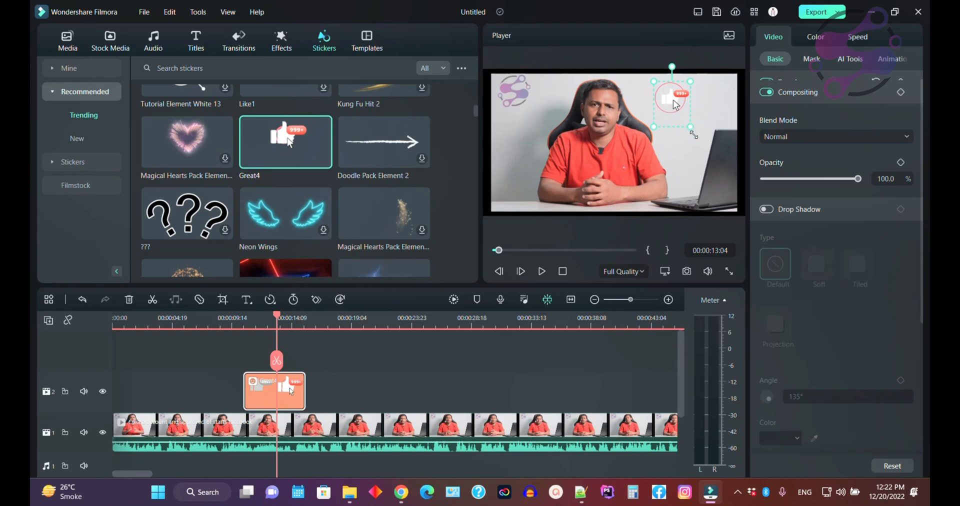
pyautogui.moveTo(672, 98); pyautogui.dragTo(517, 190)
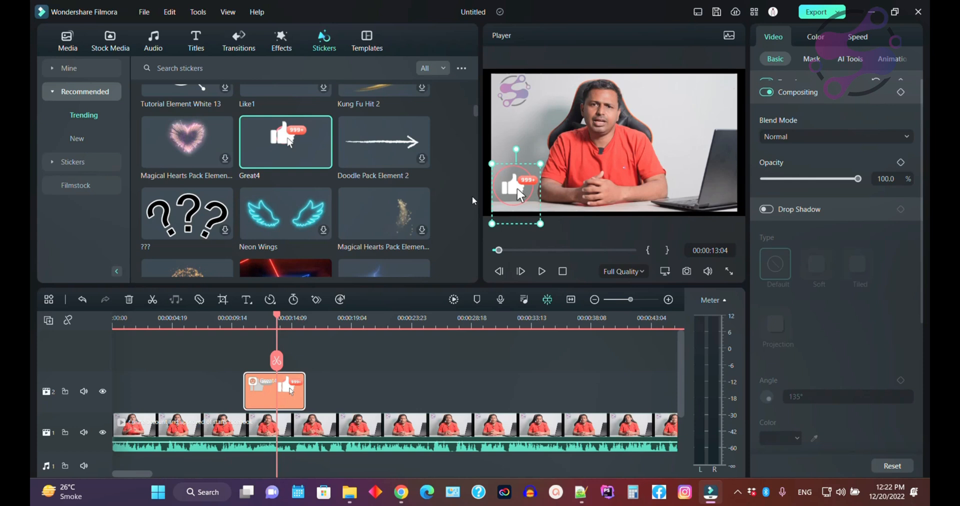
# Browse the Arrow and Bubble sticker categories, then switch to Emoji
pyautogui.scroll(-3)
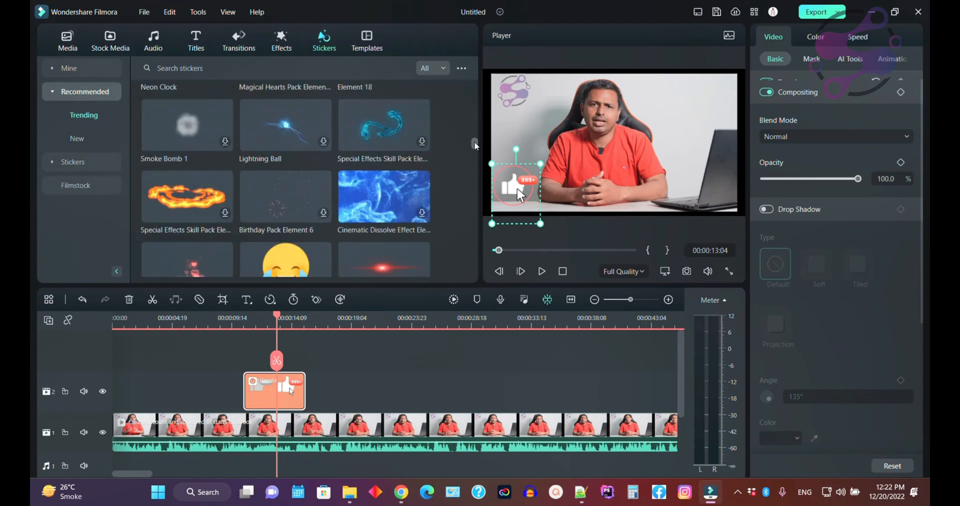
pyautogui.scroll(-3)
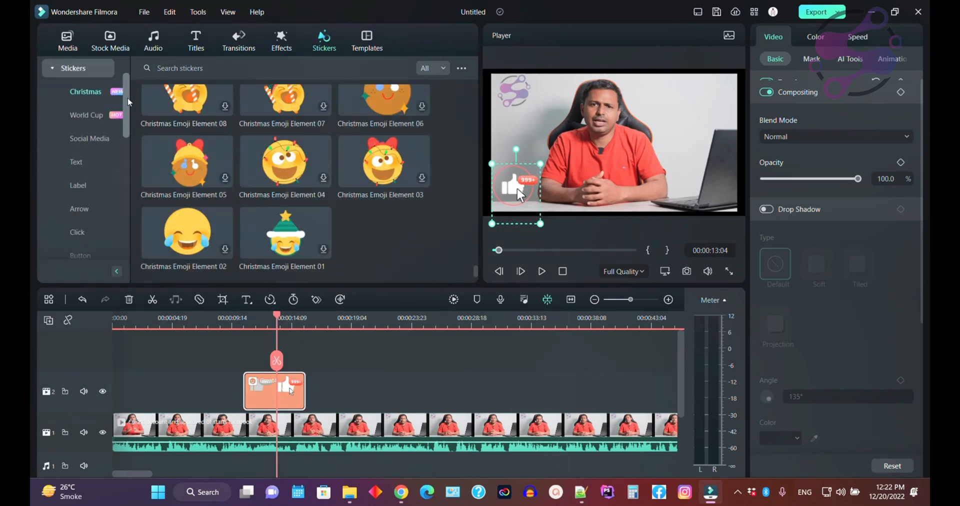
pyautogui.click(79, 209)
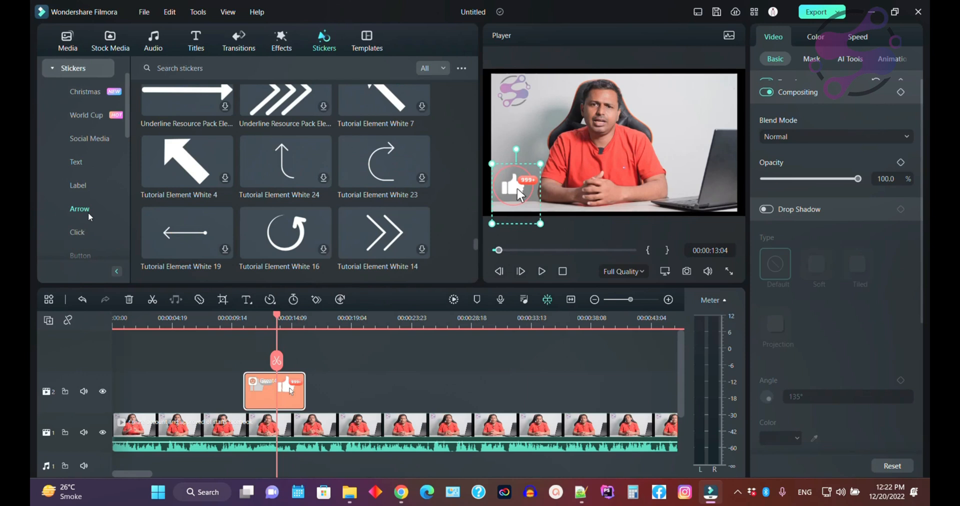
pyautogui.click(87, 115)
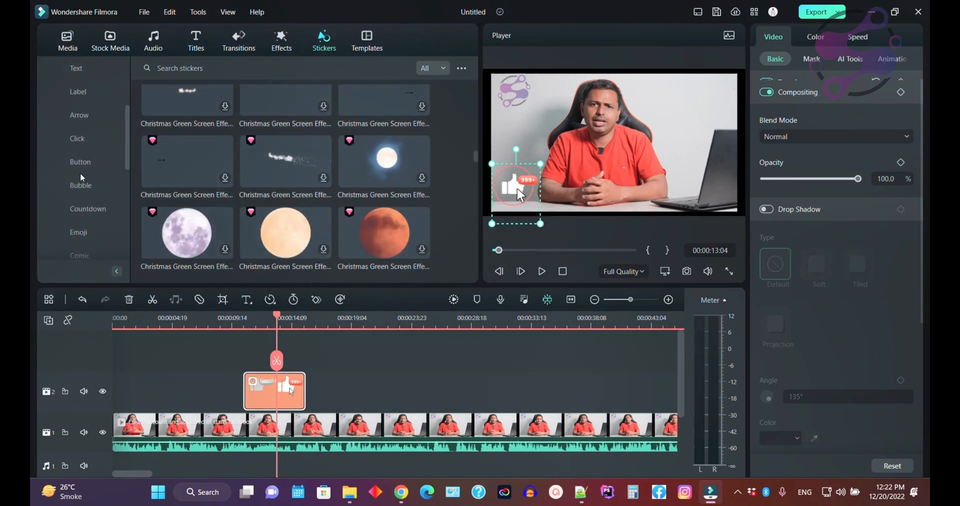
pyautogui.click(81, 162)
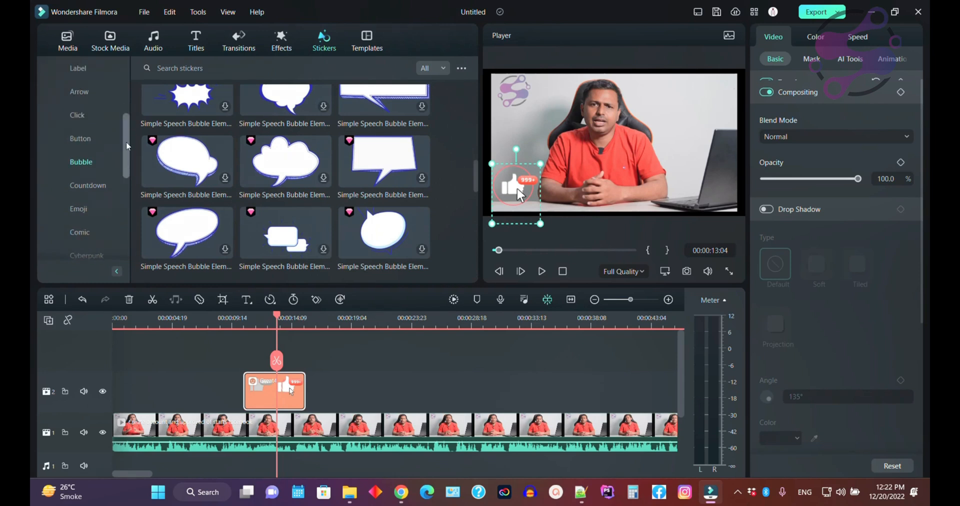
pyautogui.click(78, 162)
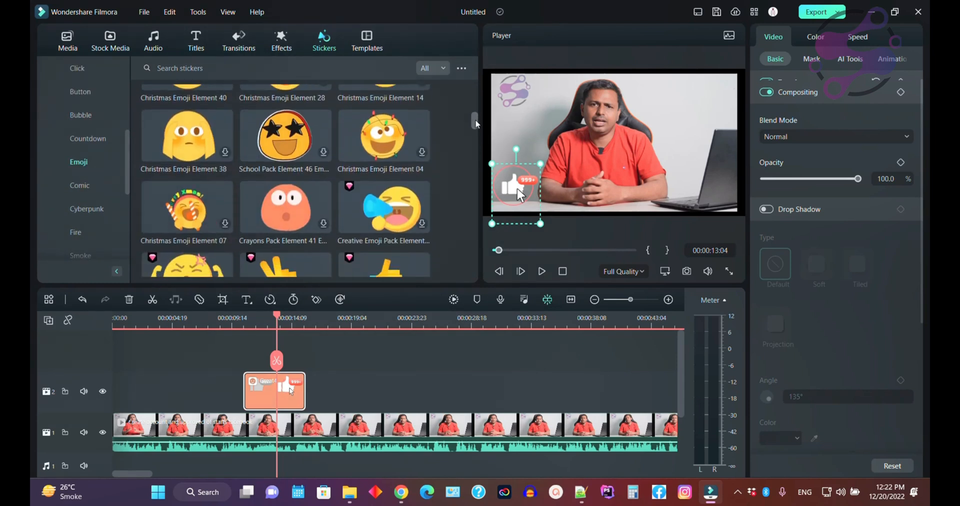
# Scroll the Emoji stickers down to the Christmas emoji set
pyautogui.scroll(-3)
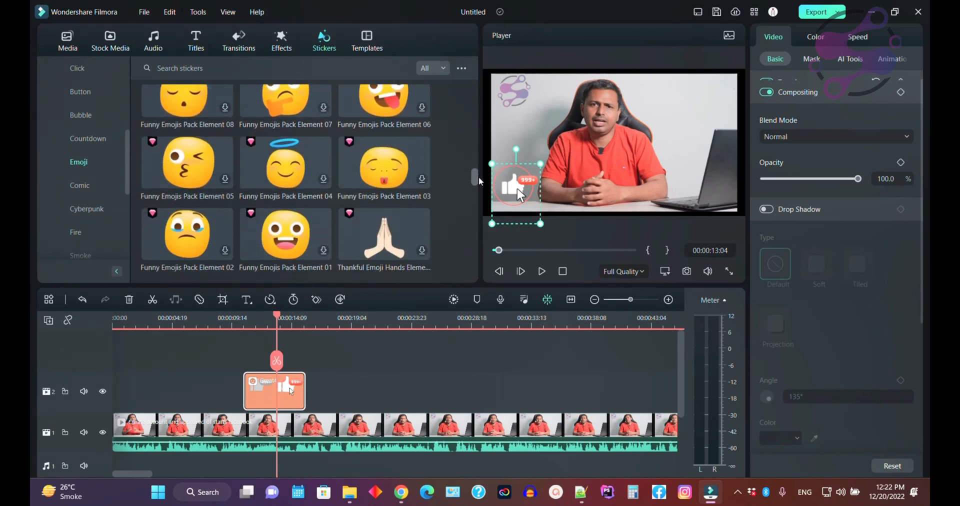
pyautogui.scroll(-3)
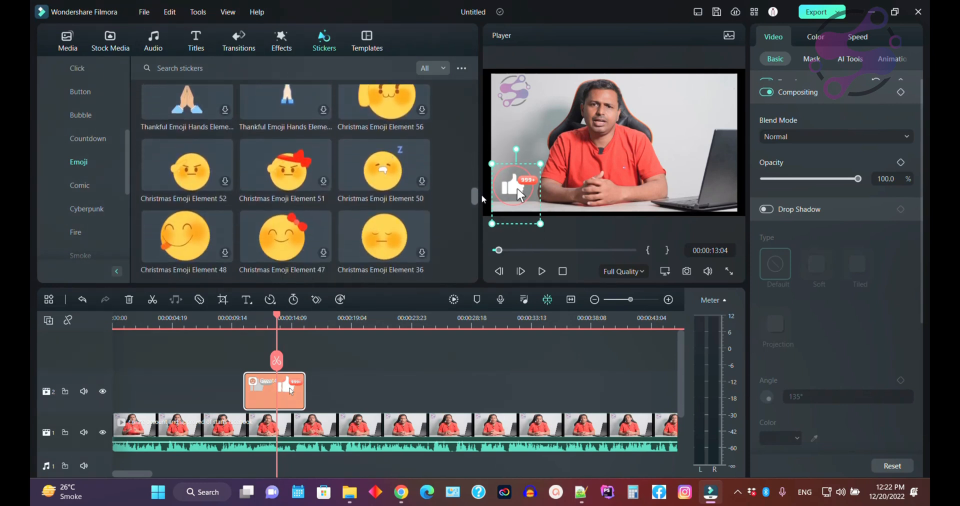
pyautogui.scroll(-3)
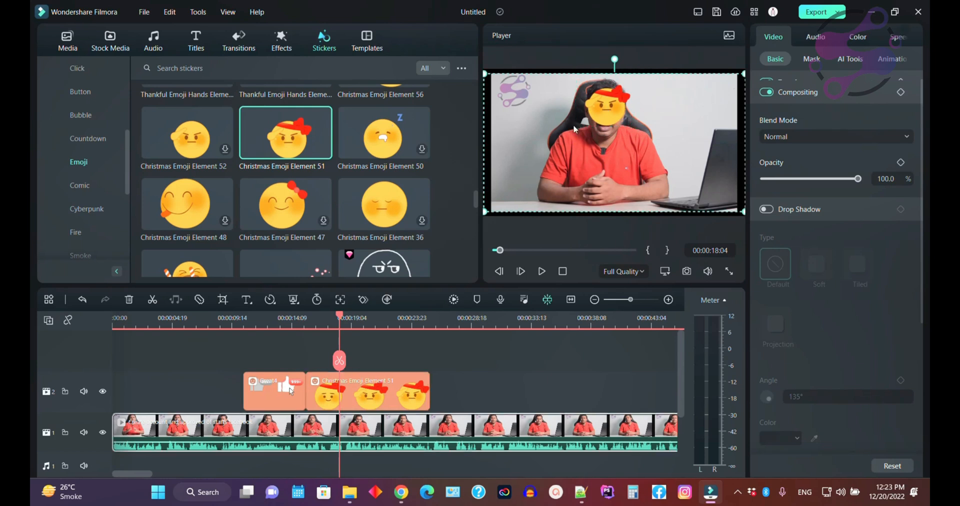
# Select Christmas Emoji Element 51 on track 2 and size it over the presenter's face
pyautogui.click(367, 391)
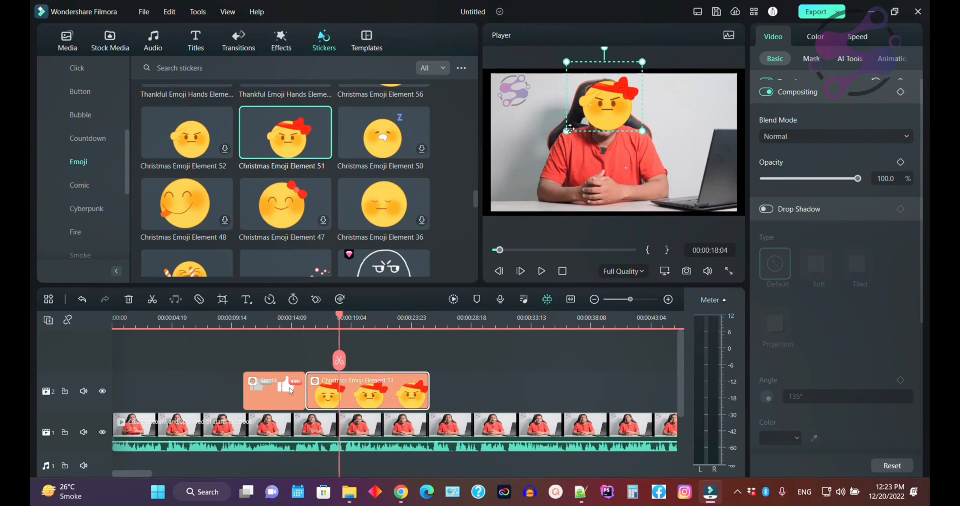
pyautogui.click(541, 271)
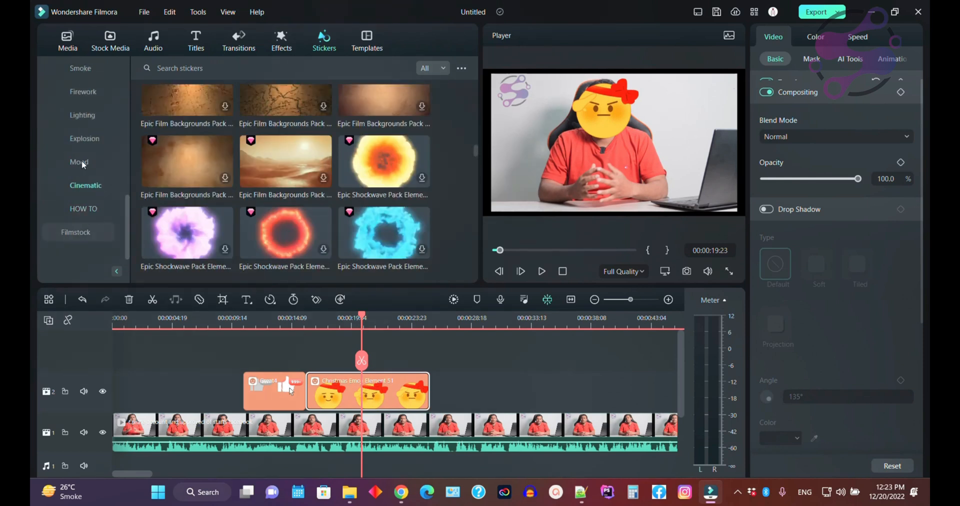
# Switch to the Lighting sticker category and filter the library to Paid stickers only
pyautogui.click(82, 115)
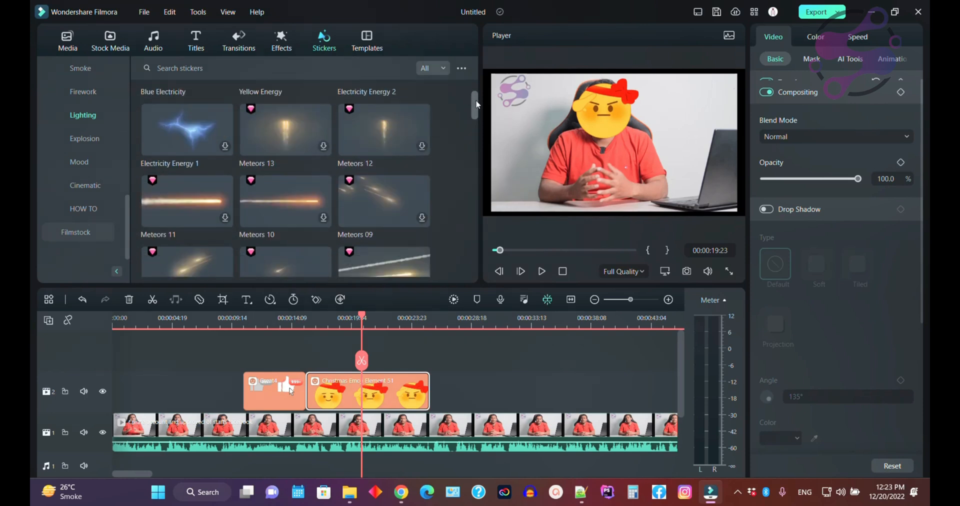
pyautogui.click(429, 68)
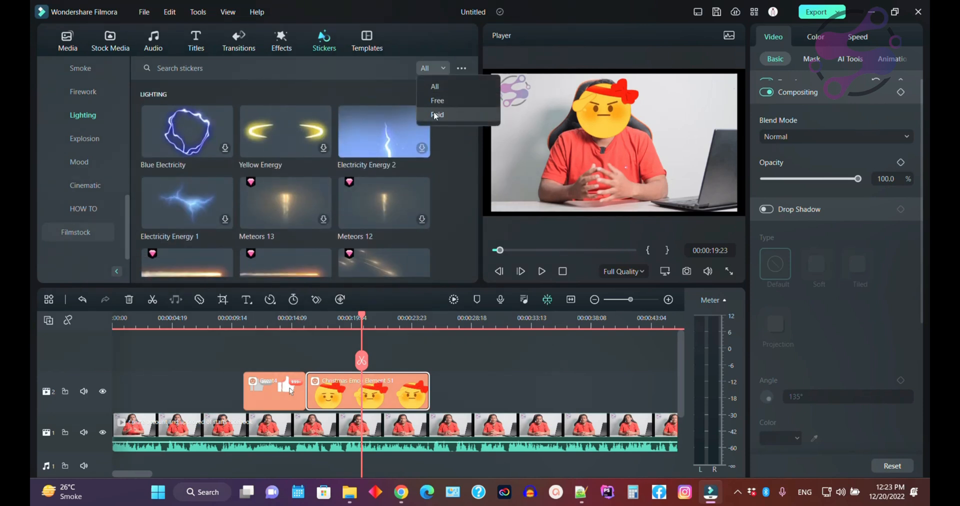
pyautogui.click(436, 115)
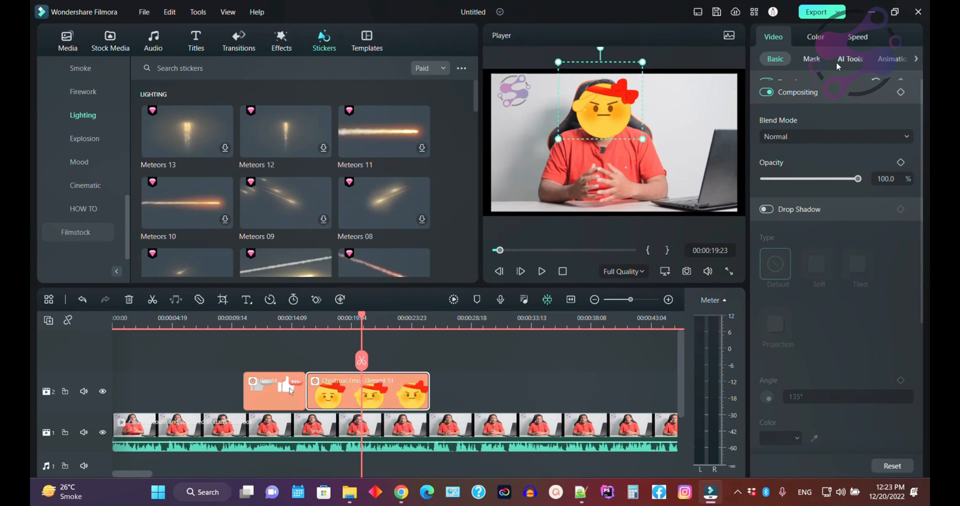
# Check the sticker's AI Tools and Speed settings, then return to its Video properties
pyautogui.click(850, 59)
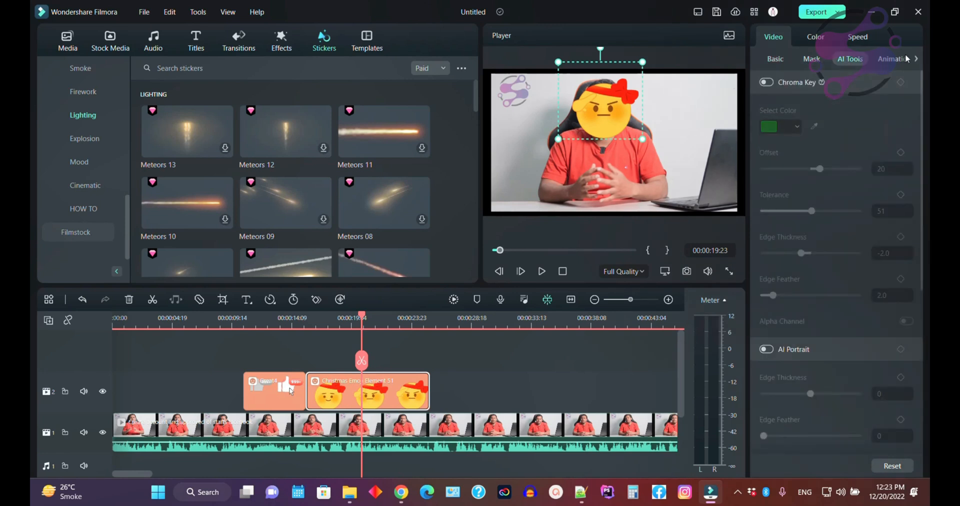
pyautogui.click(856, 37)
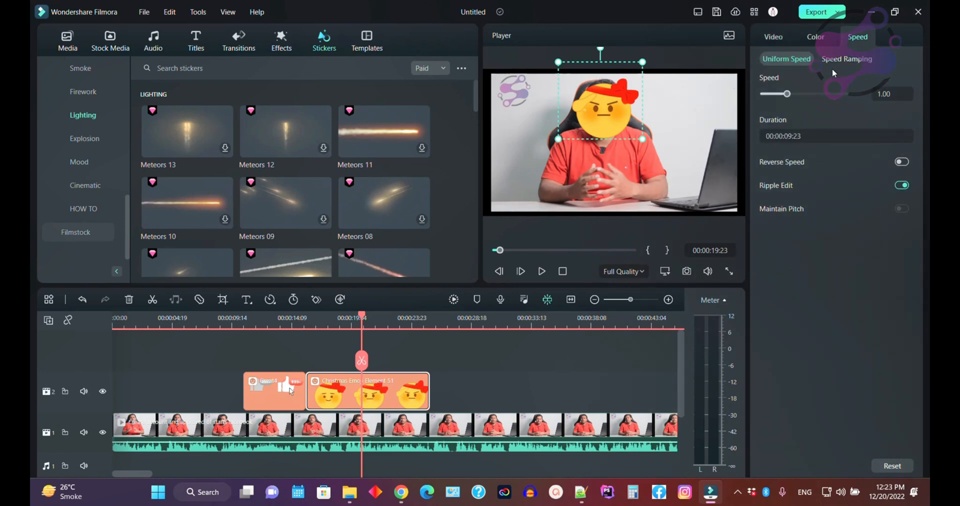
pyautogui.click(815, 37)
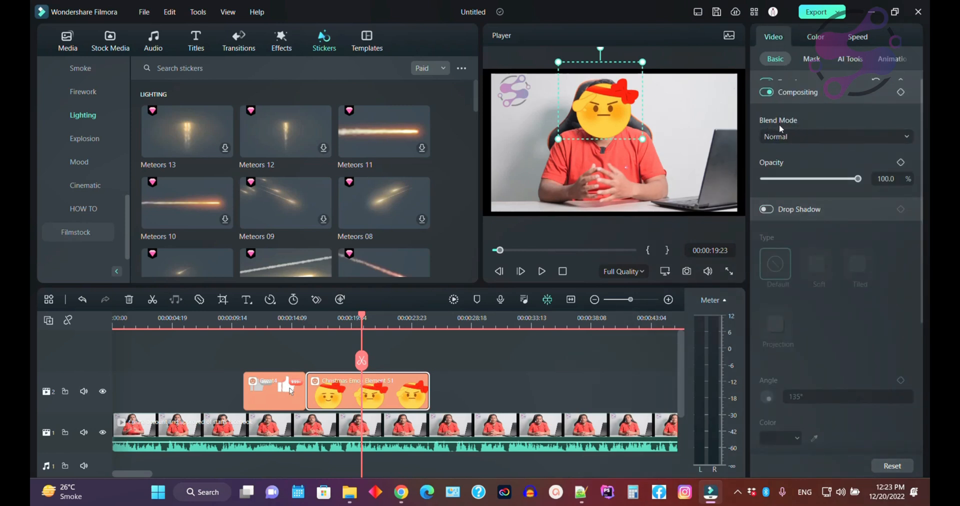
# Keep the emoji at 100% opacity and enable a Projection-type drop shadow on it
pyautogui.moveTo(856, 178); pyautogui.dragTo(793, 178)
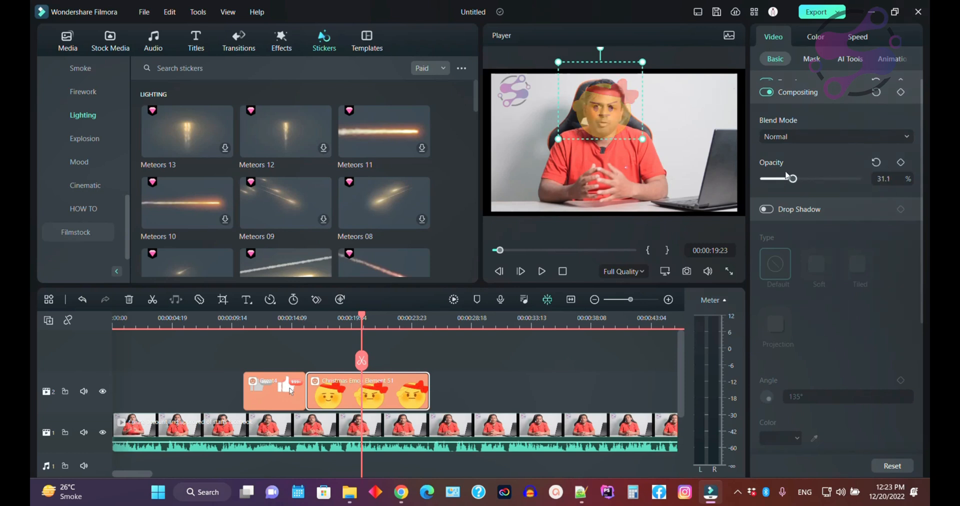
pyautogui.moveTo(778, 178); pyautogui.dragTo(856, 178)
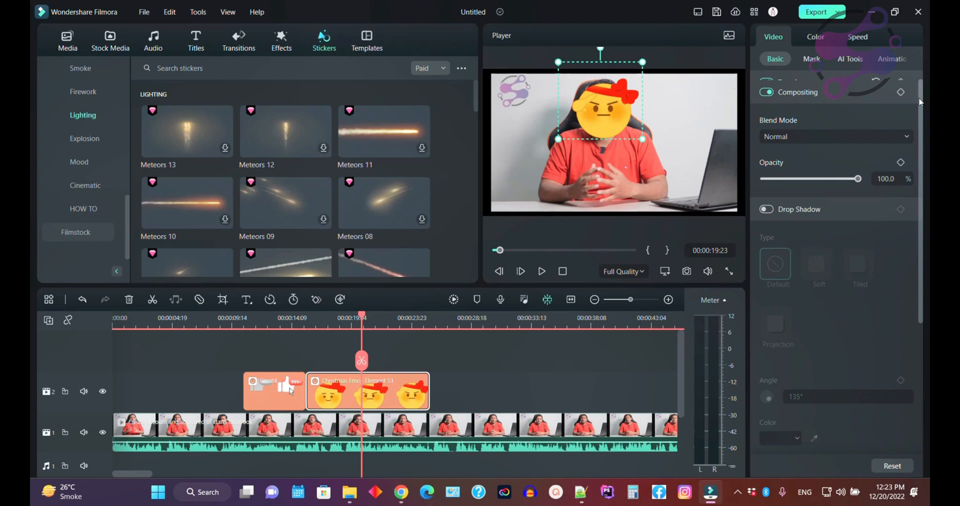
pyautogui.scroll(-3)
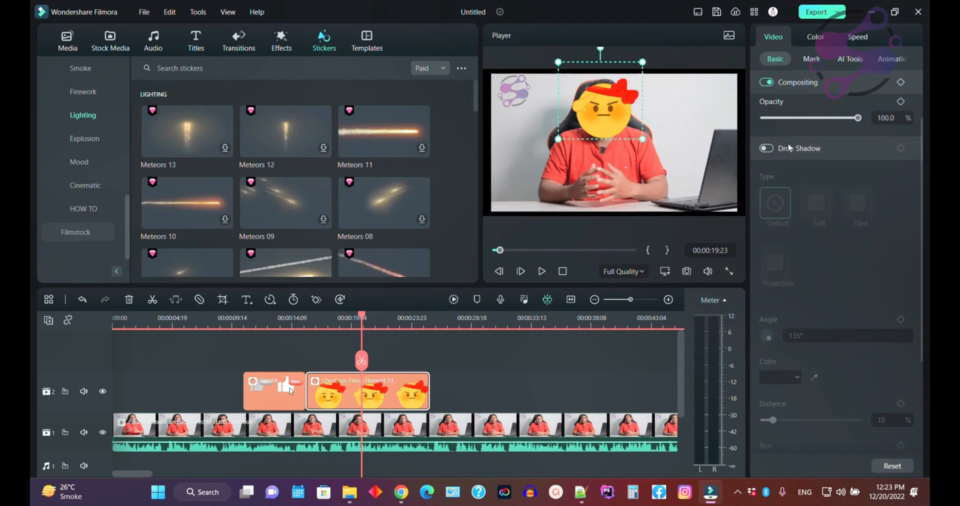
pyautogui.click(766, 148)
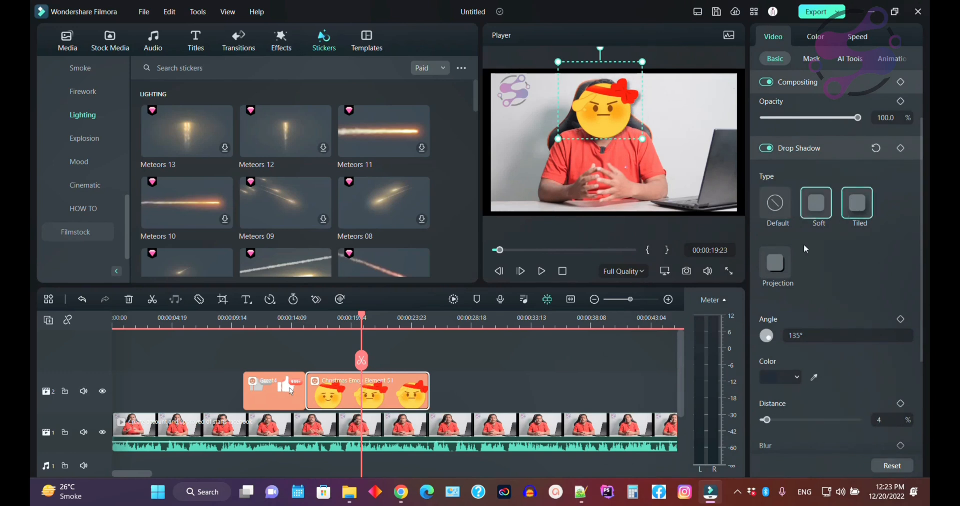
pyautogui.click(777, 263)
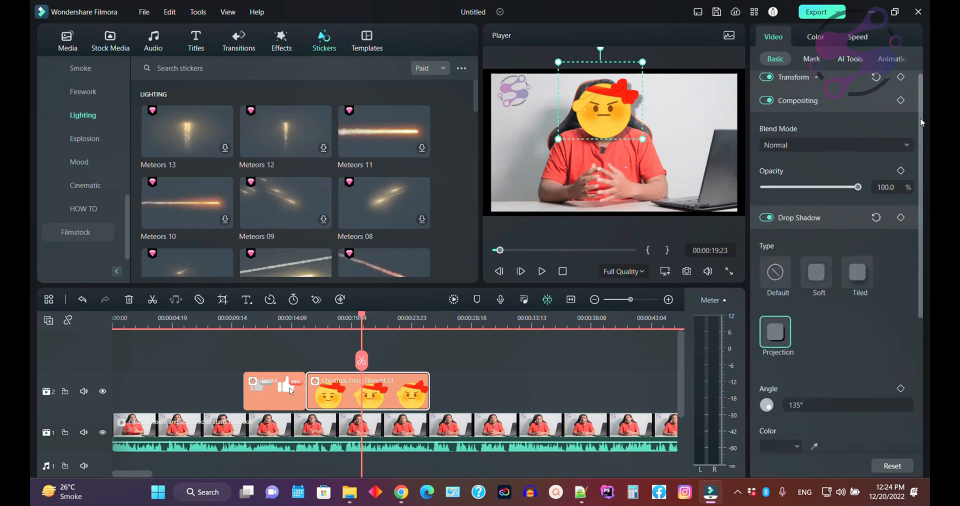
# Expand Transform and flip the emoji vertically and horizontally so its hat sits on the left
pyautogui.click(766, 222)
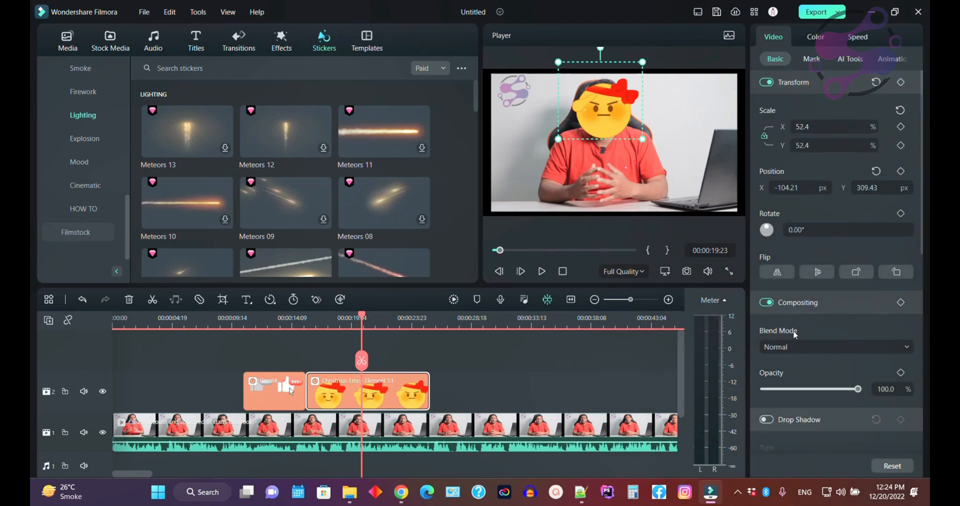
pyautogui.click(816, 271)
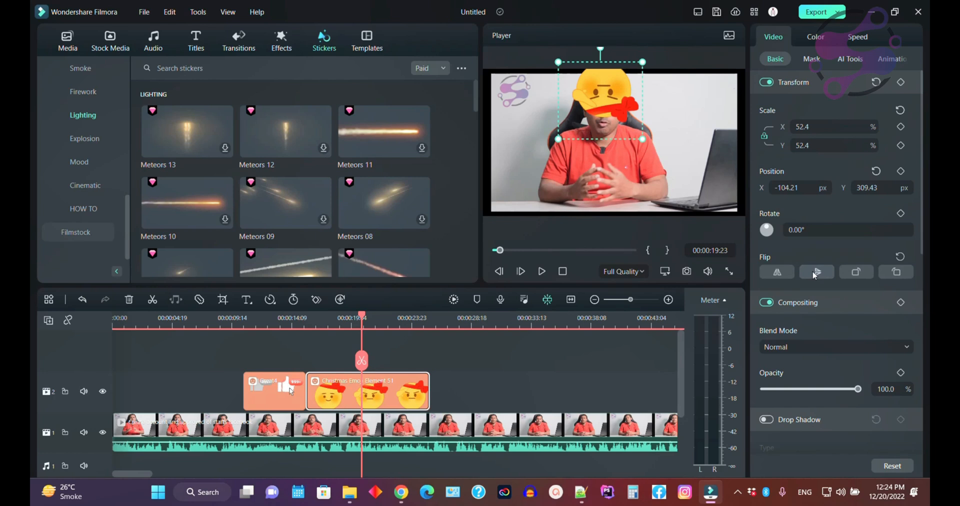
pyautogui.click(856, 271)
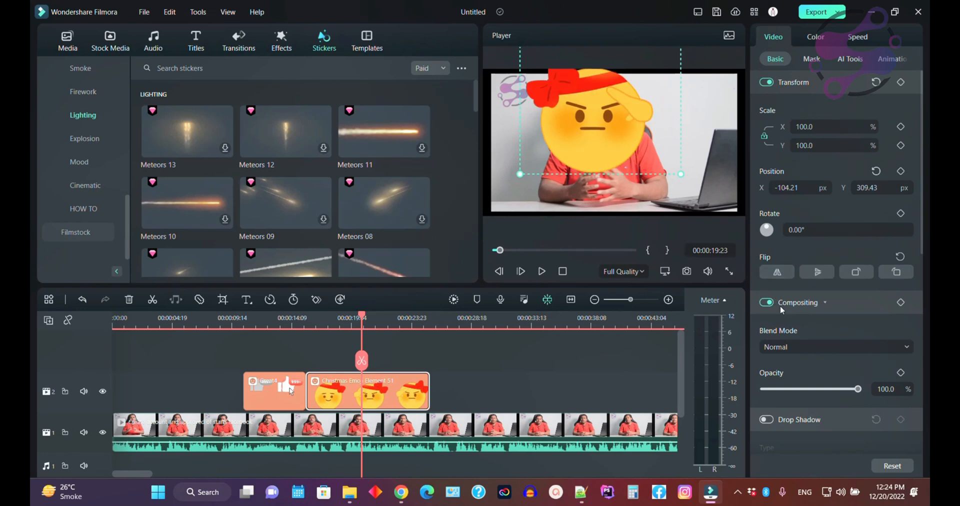
pyautogui.moveTo(828, 302)
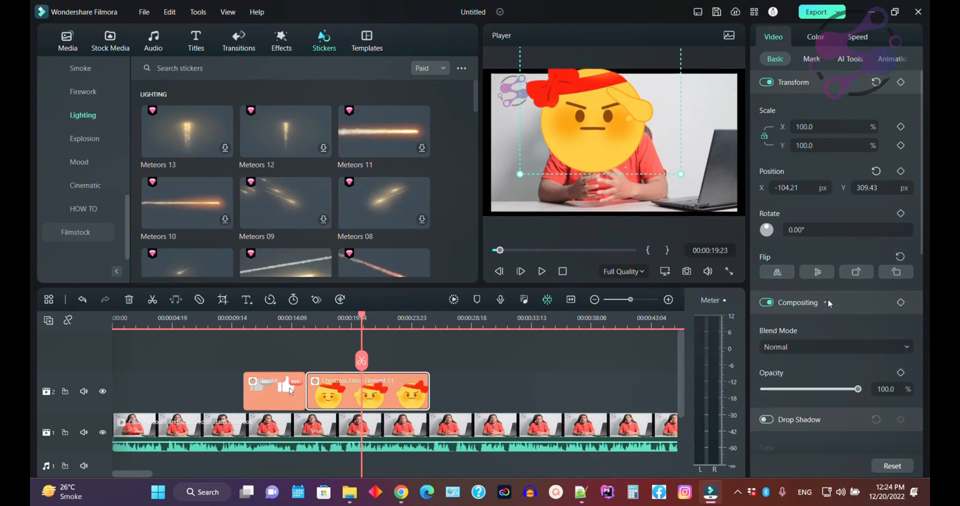
# Nudge the emoji's opacity down and restore it to 100%
pyautogui.moveTo(857, 388); pyautogui.dragTo(823, 388)
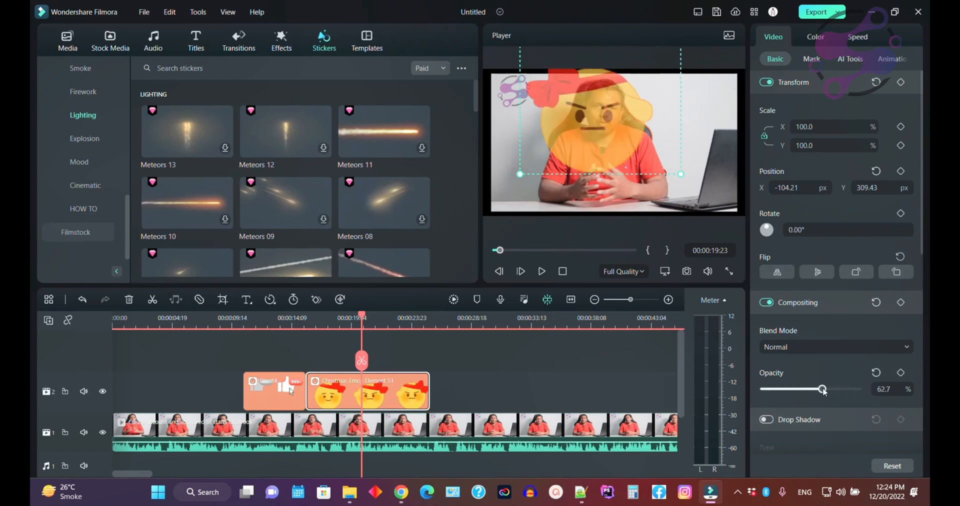
pyautogui.moveTo(823, 389); pyautogui.dragTo(857, 389)
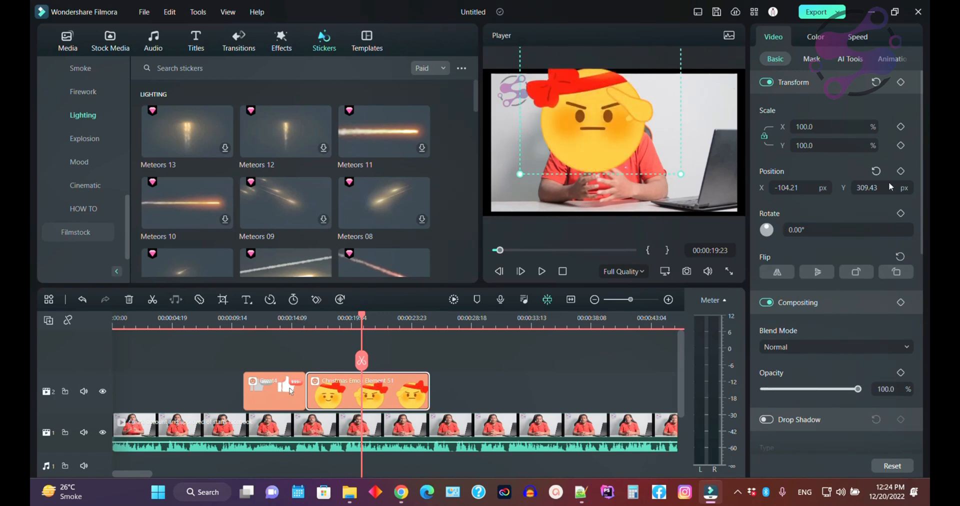
pyautogui.click(795, 187)
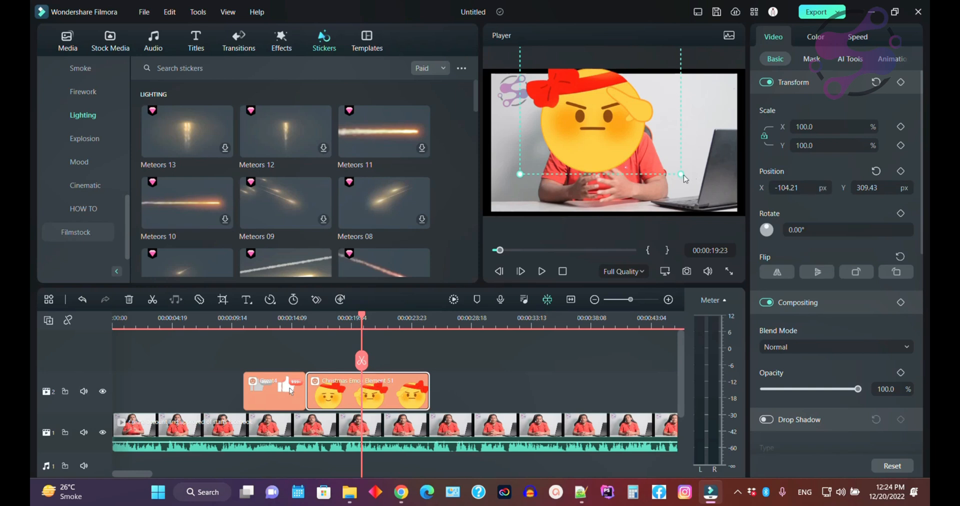
# Resize the emoji to about 74% scale in the Player, placed over the speaker's face
pyautogui.moveTo(681, 178); pyautogui.dragTo(664, 195)
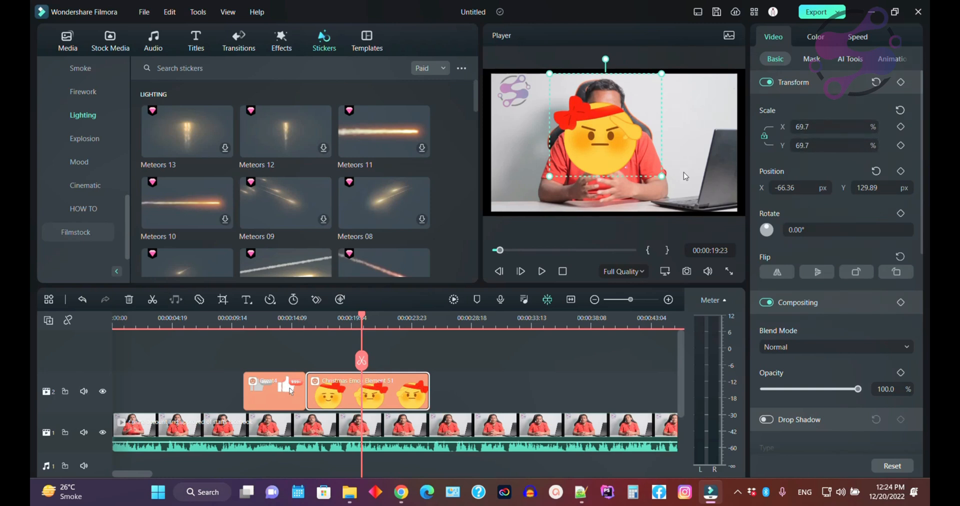
pyautogui.moveTo(660, 177); pyautogui.dragTo(666, 158)
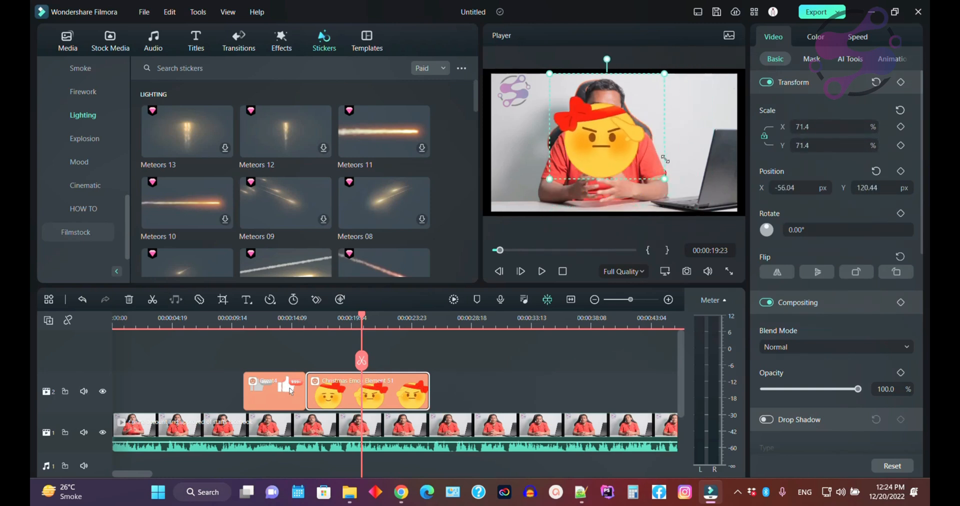
pyautogui.moveTo(664, 178); pyautogui.dragTo(667, 183)
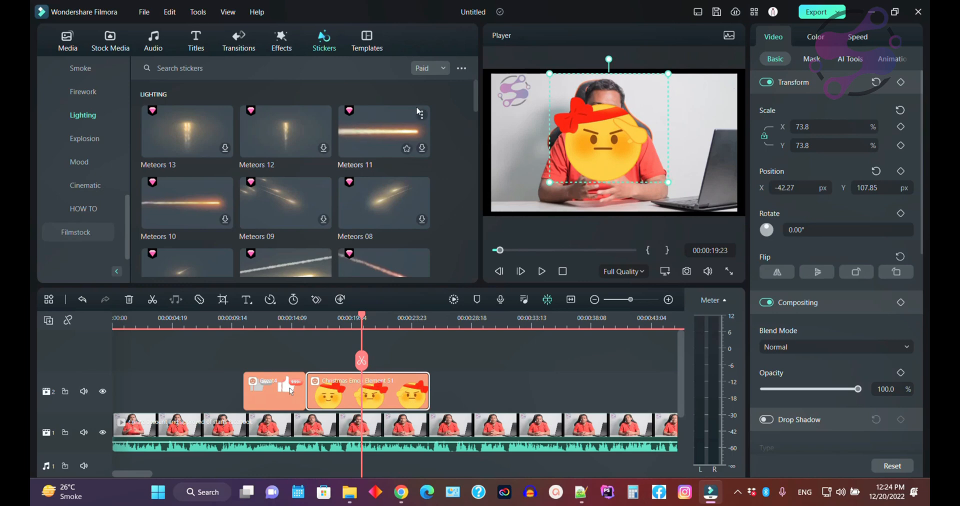